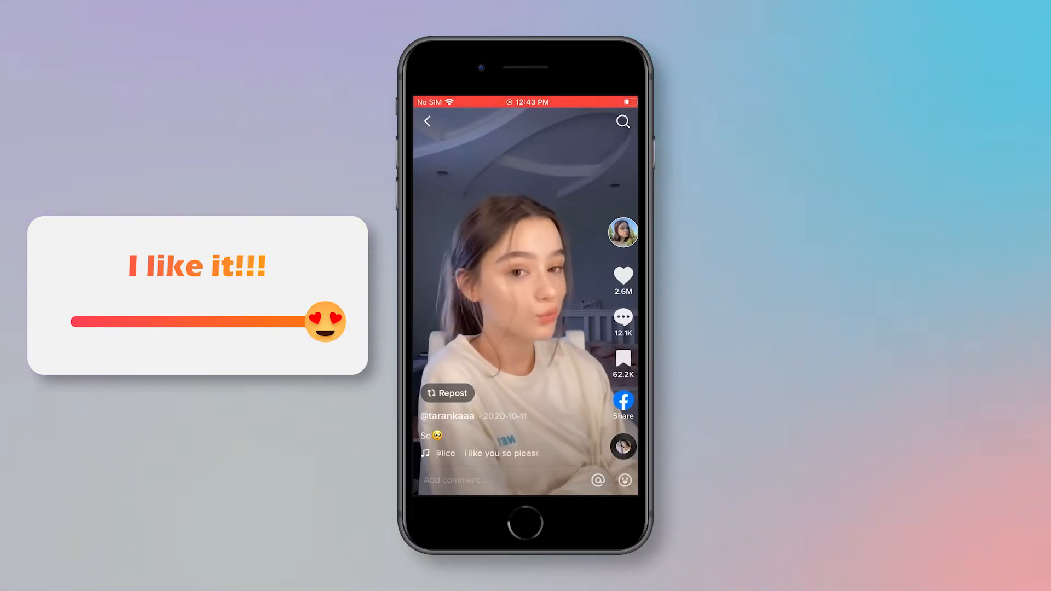
# - Start Remove Watermark mode from the home screen with the TikTok link pasted in
pyautogui.click(622, 359)
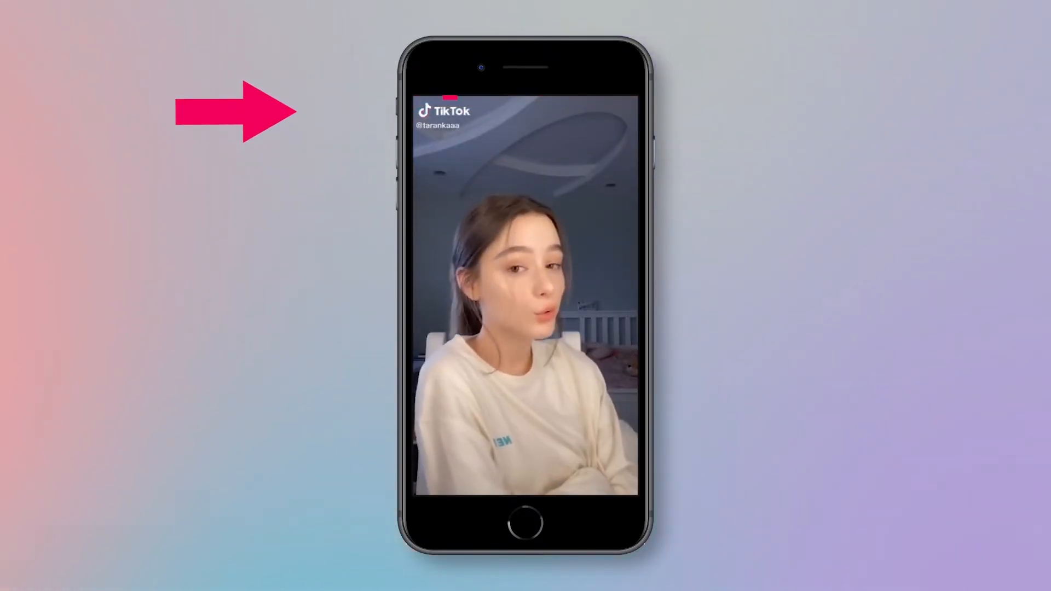
pyautogui.click(444, 117)
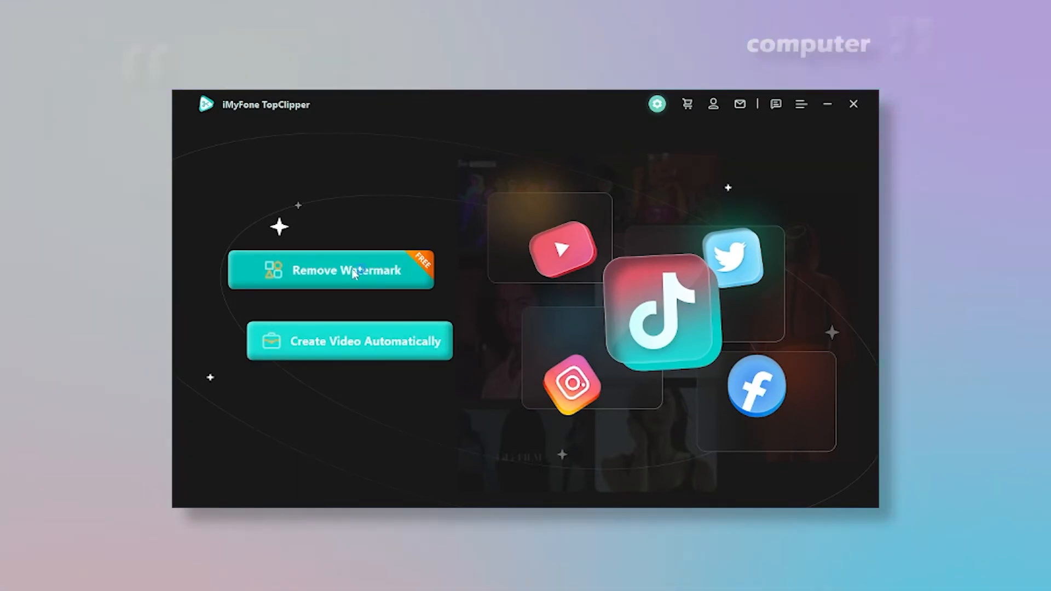
pyautogui.click(330, 270)
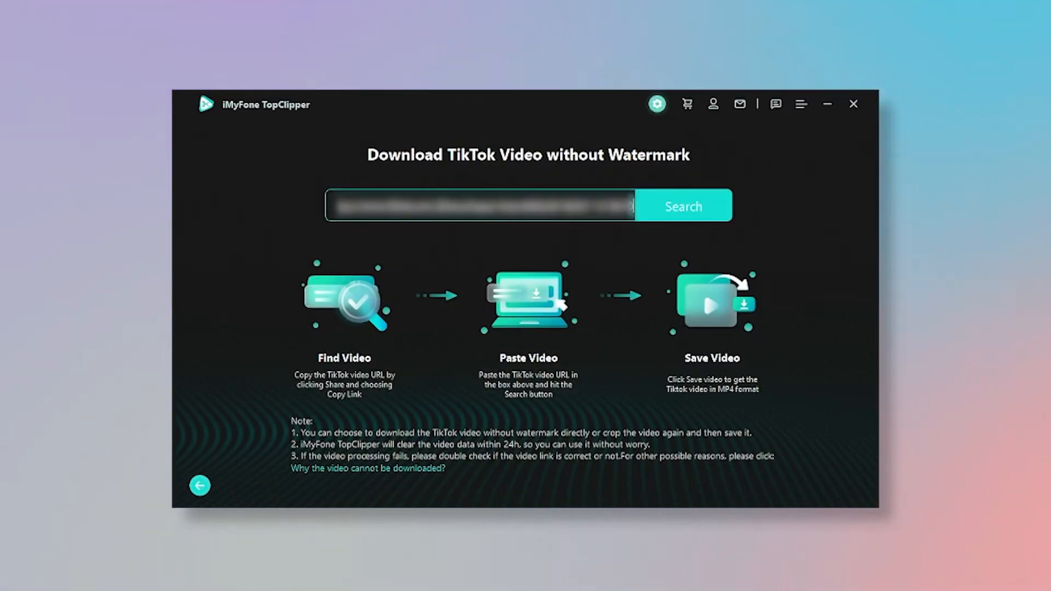
pyautogui.click(681, 205)
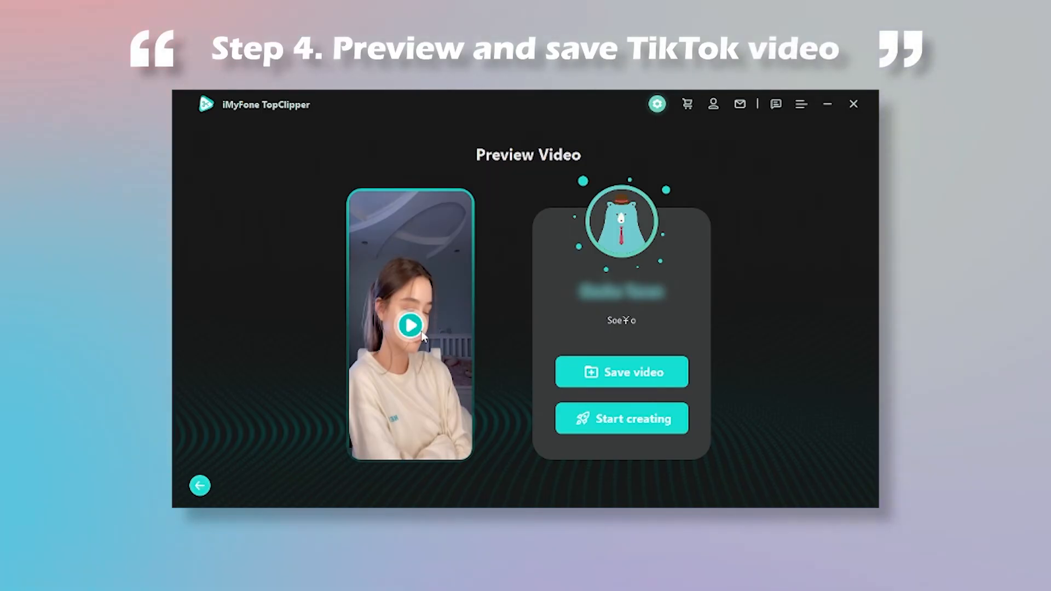
# - Play the watermark-free preview, save the video, and return to the Preview Video page
pyautogui.click(410, 325)
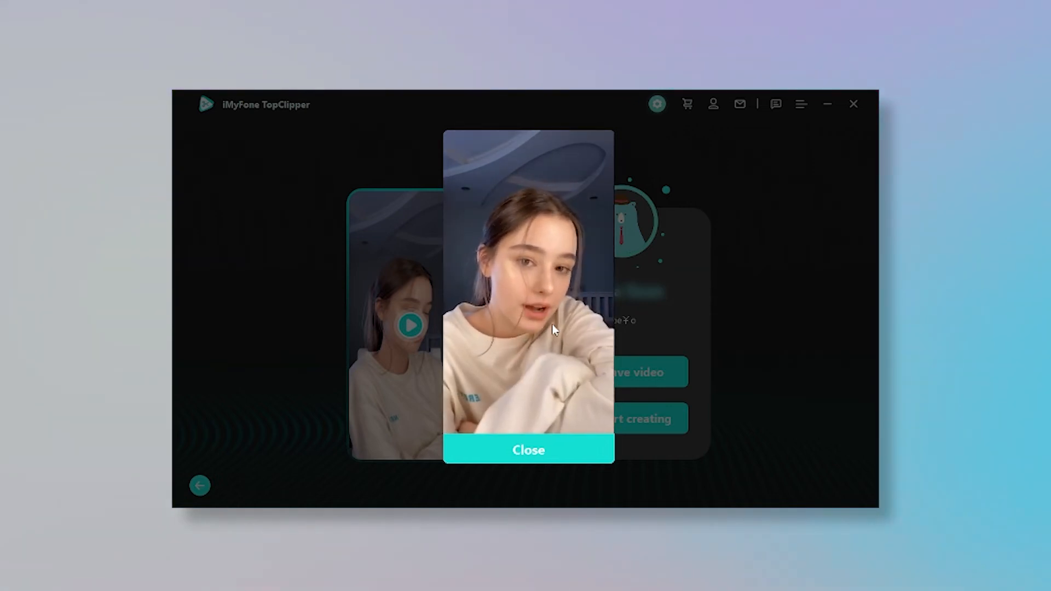
pyautogui.click(528, 449)
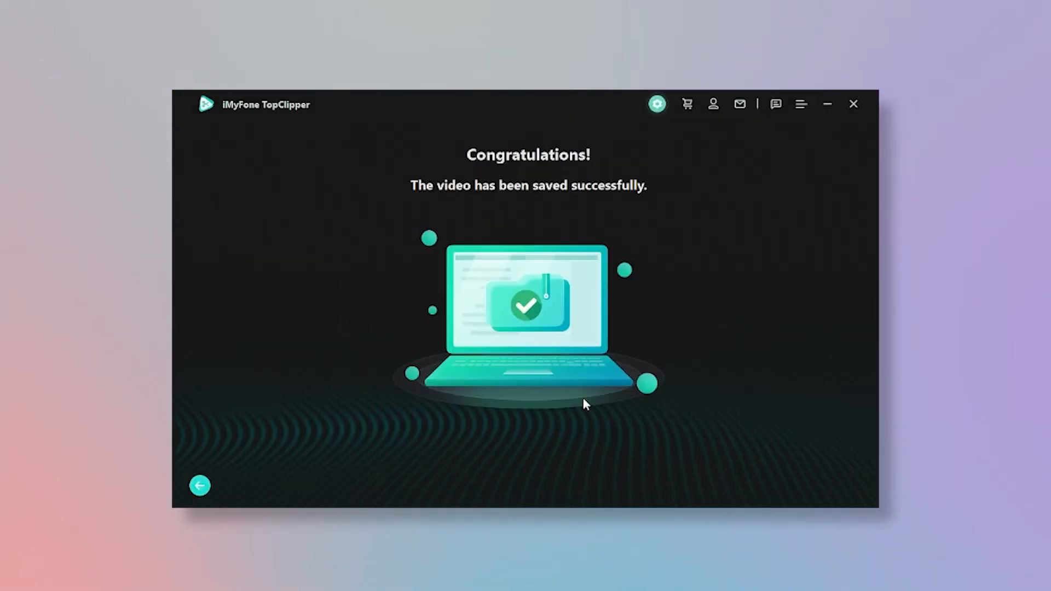
pyautogui.moveTo(552, 336)
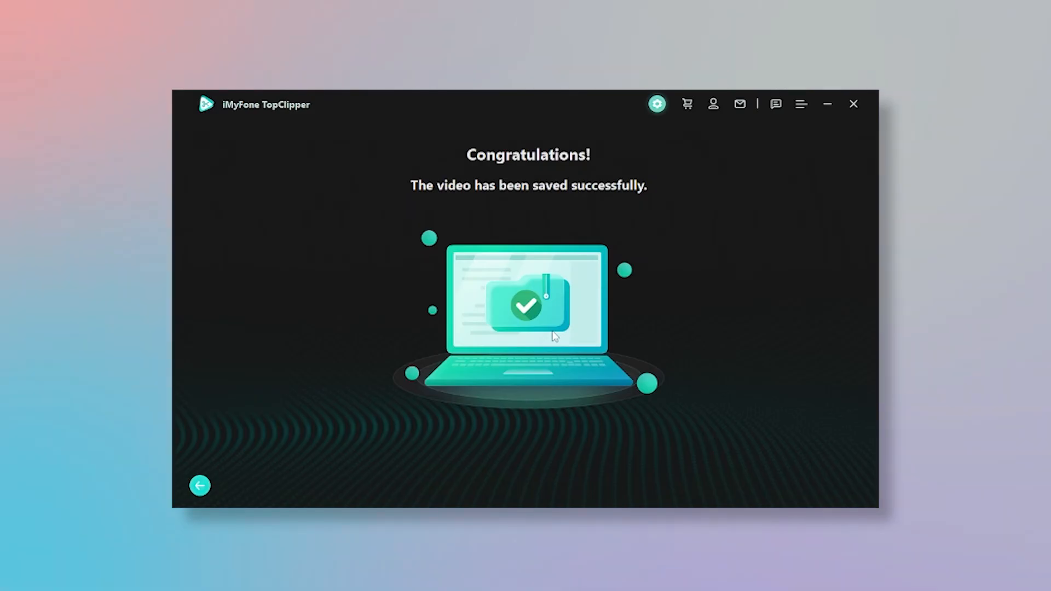
pyautogui.click(199, 485)
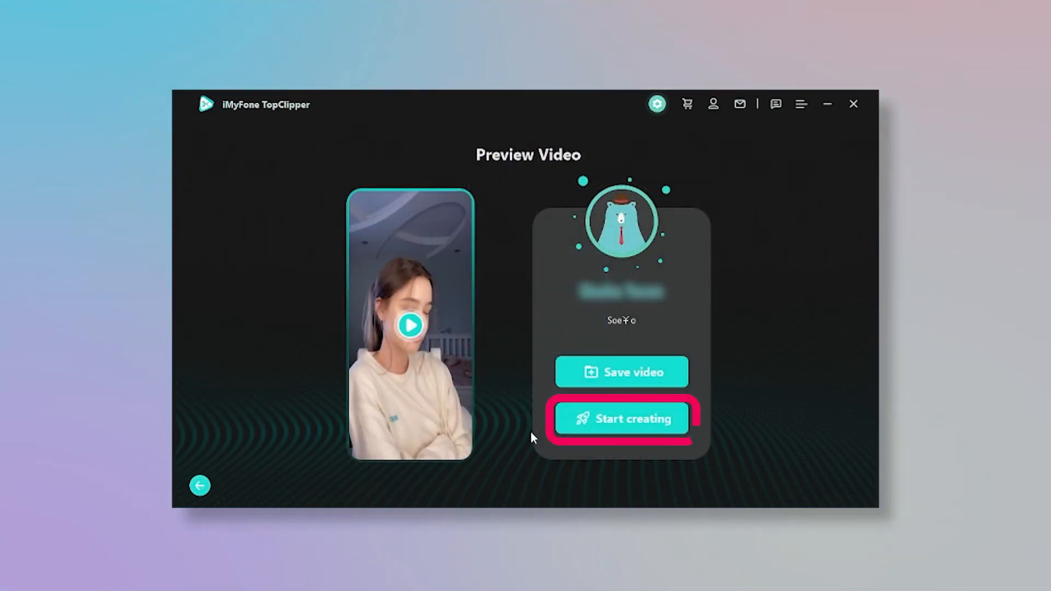